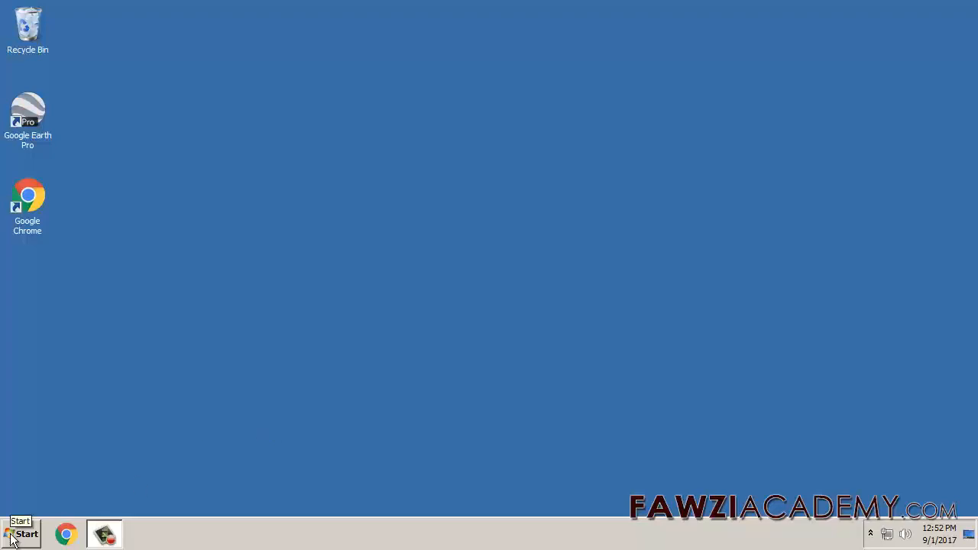
# Launch Autodesk 3ds Max 2009 from the Windows Start menu.
pyautogui.click(21, 533)
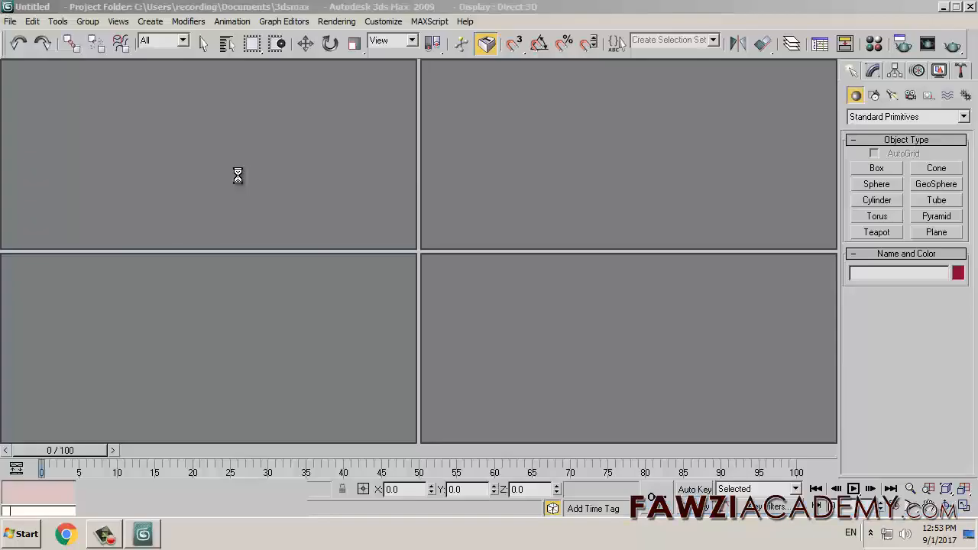
# Open the saved villa scene and bring up the Perspective viewport's label menu.
pyautogui.click(626, 347)
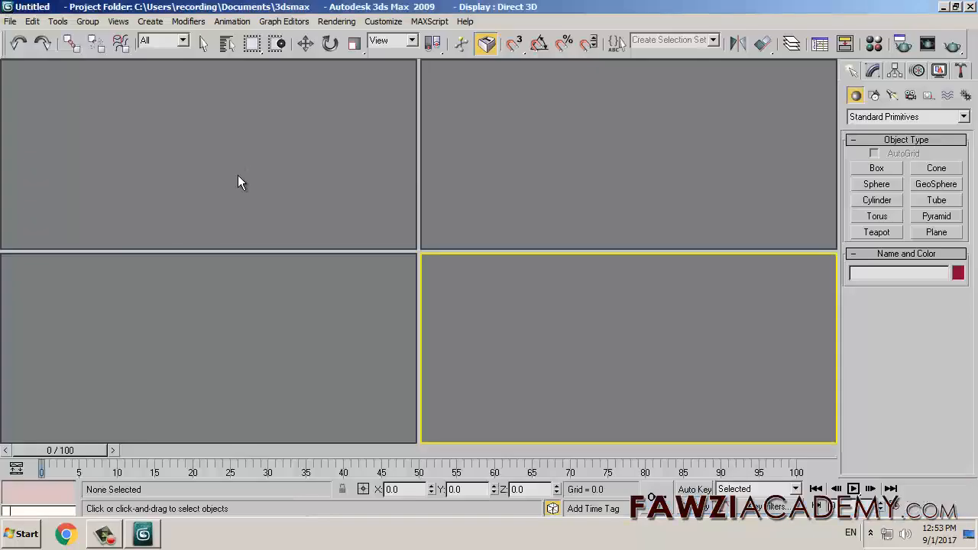
pyautogui.click(10, 21)
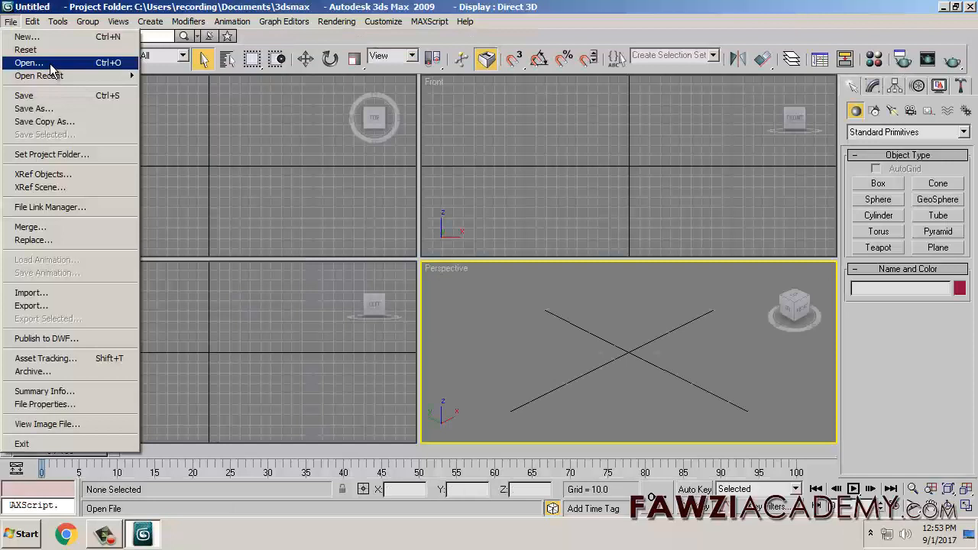
pyautogui.click(29, 63)
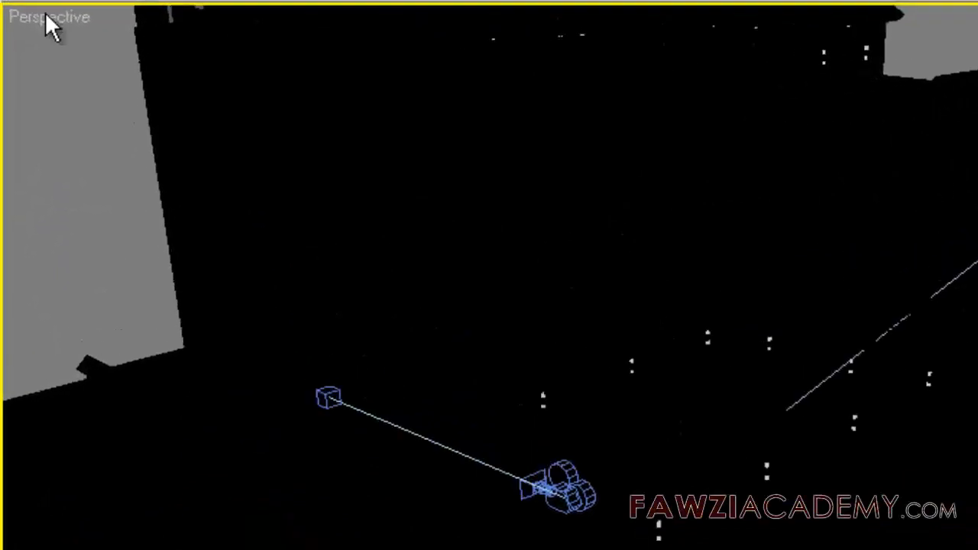
pyautogui.click(48, 16)
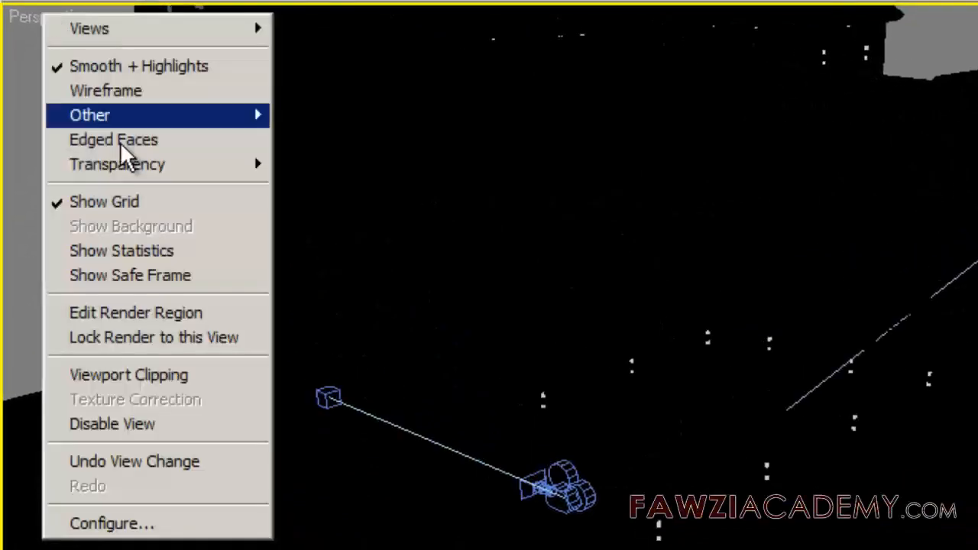
pyautogui.moveTo(127, 534)
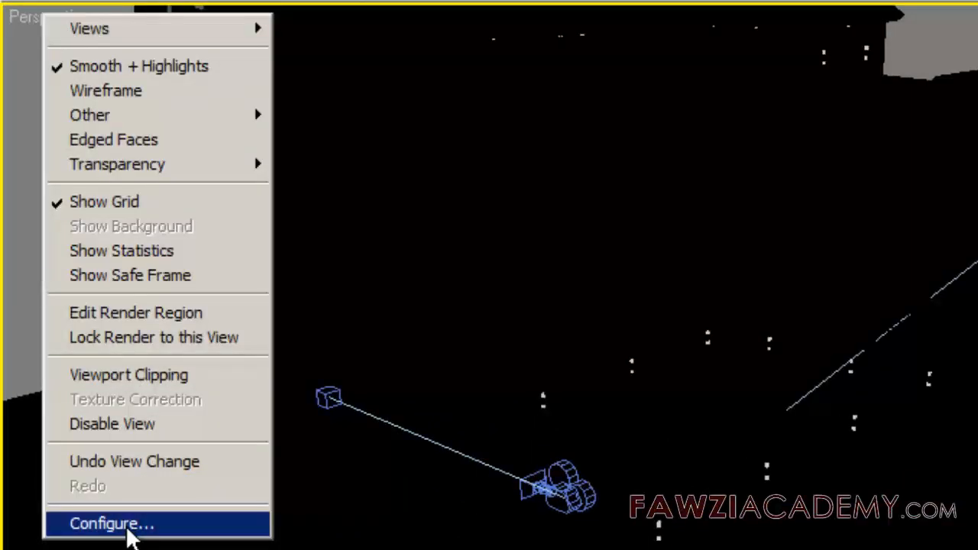
# Enable Default Lighting in the viewport configuration so the villa shows shaded.
pyautogui.click(111, 523)
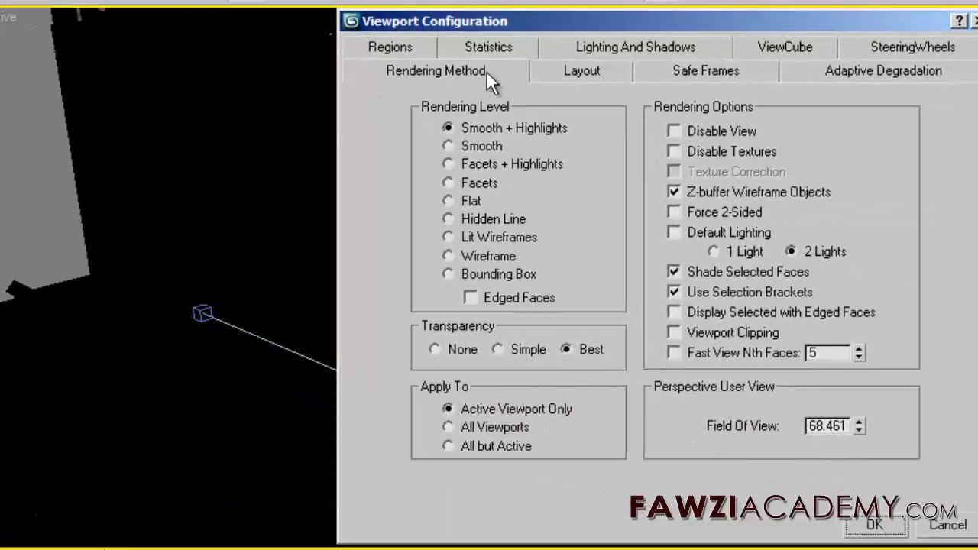
pyautogui.moveTo(619, 92)
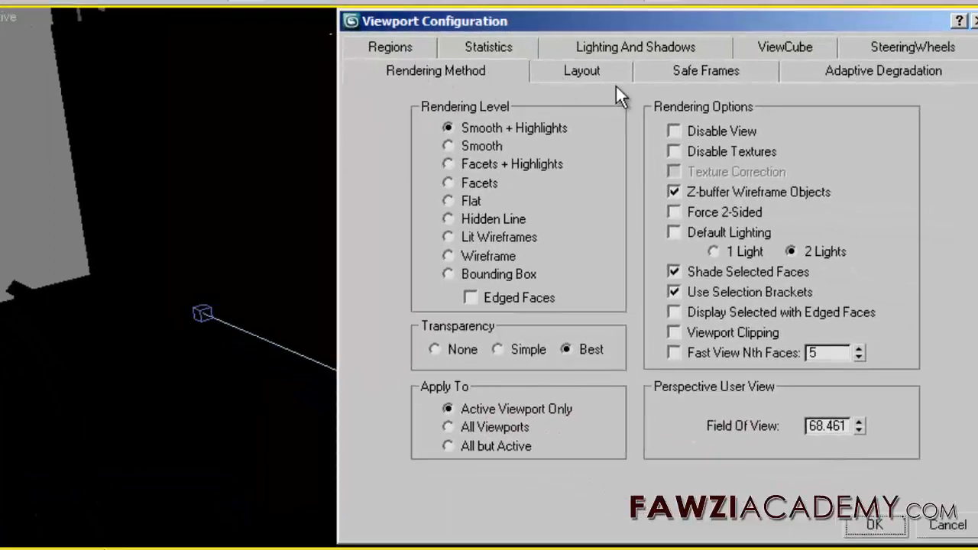
pyautogui.moveTo(738, 242)
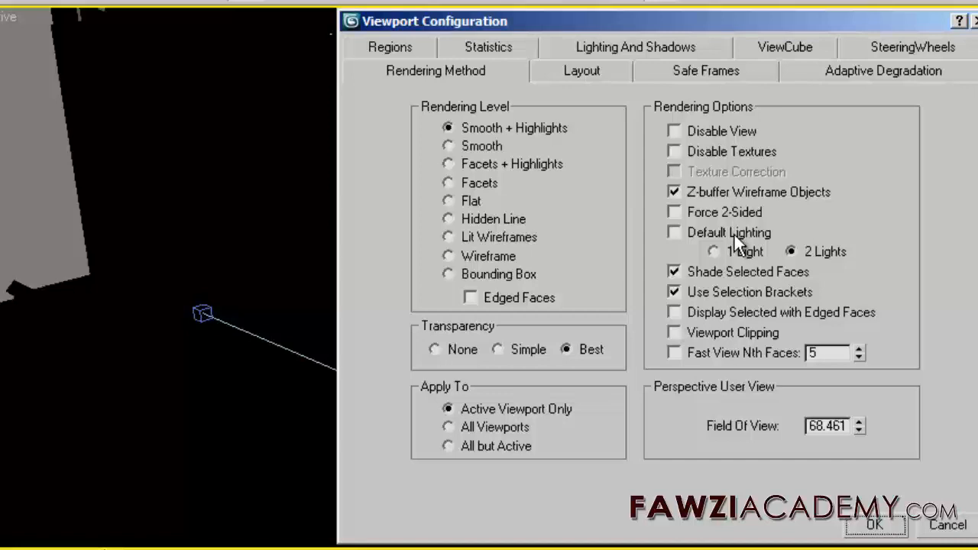
pyautogui.moveTo(684, 241)
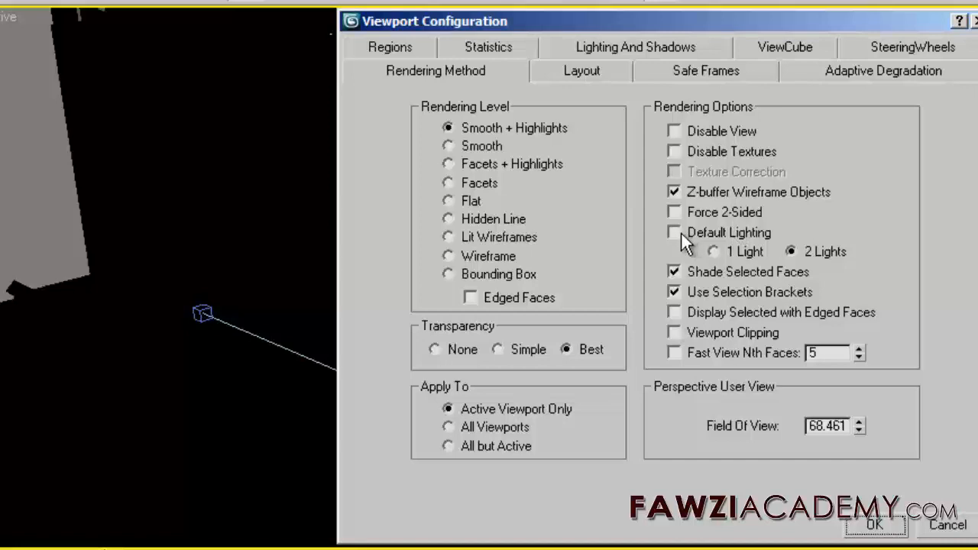
pyautogui.click(673, 232)
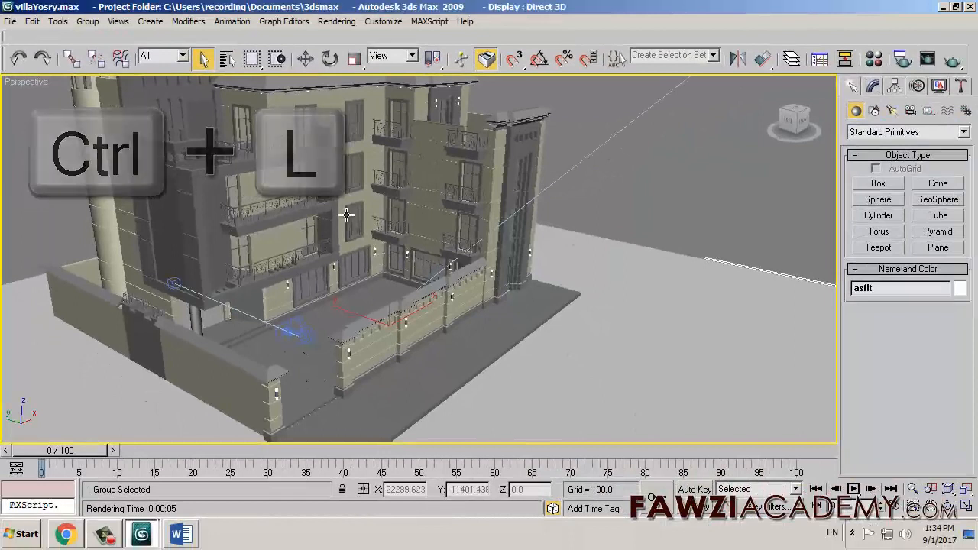
pyautogui.press('ctrl+l')
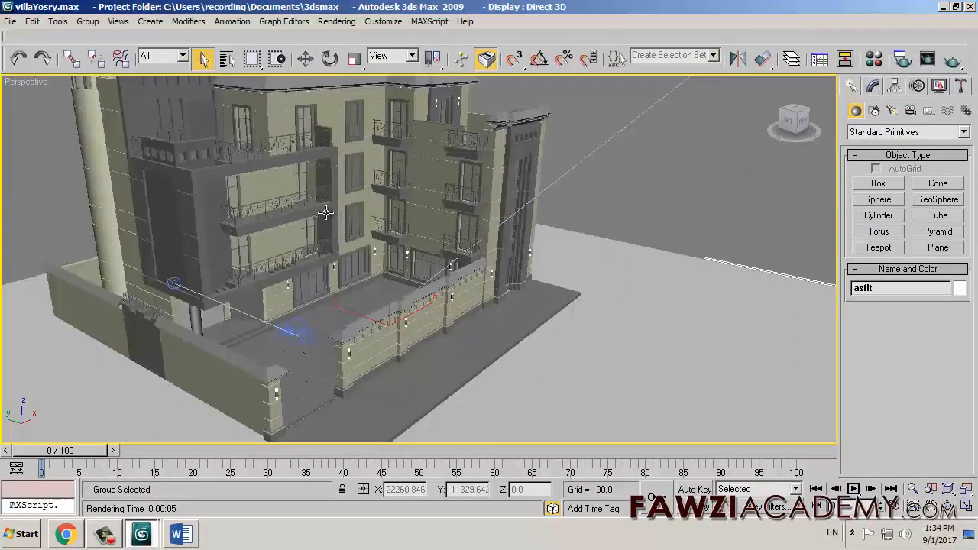
pyautogui.press('ctrl+l')
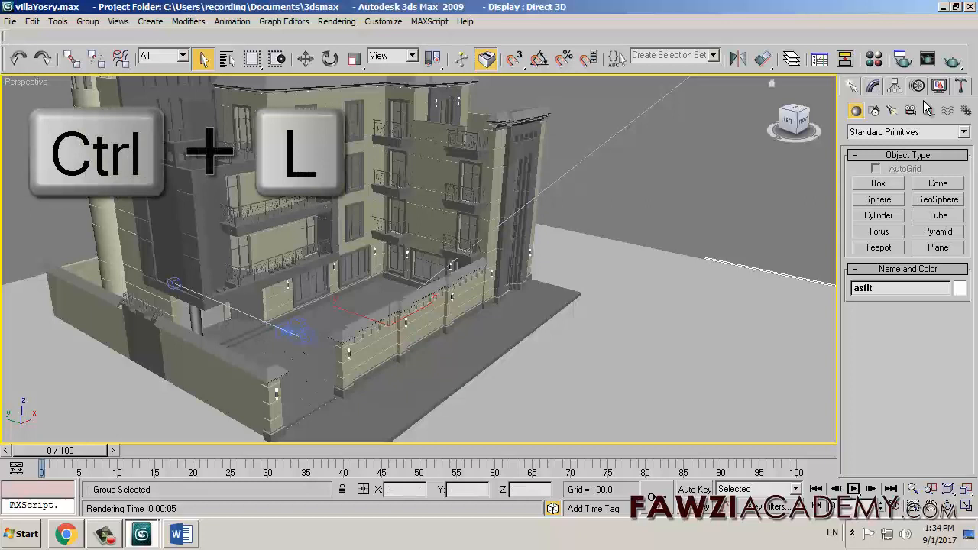
pyautogui.press('ctrl+l')
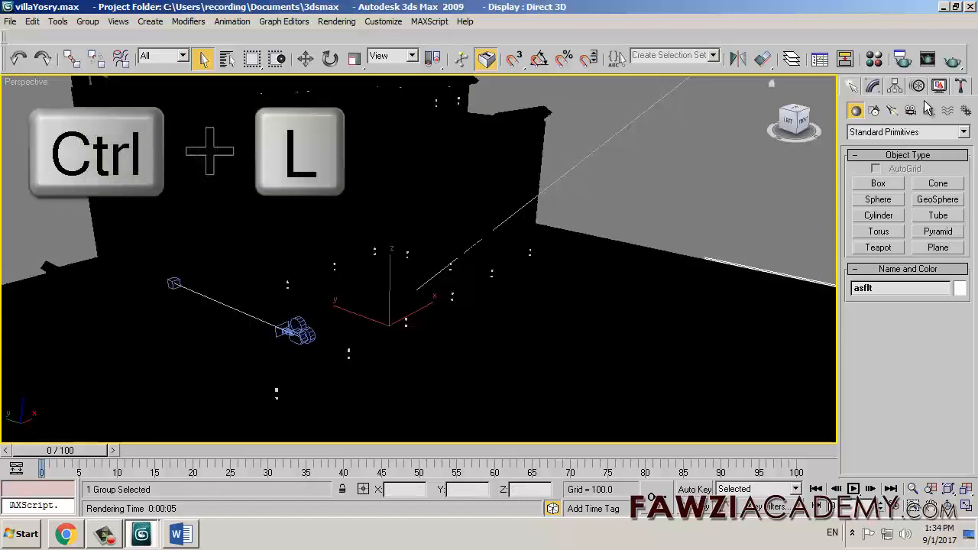
pyautogui.press('ctrl+l')
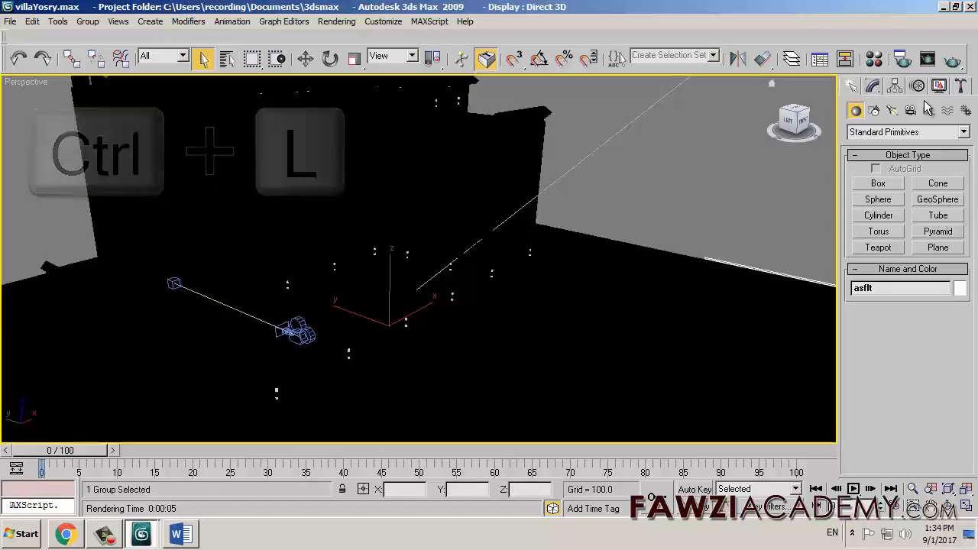
pyautogui.press('ctrl+l')
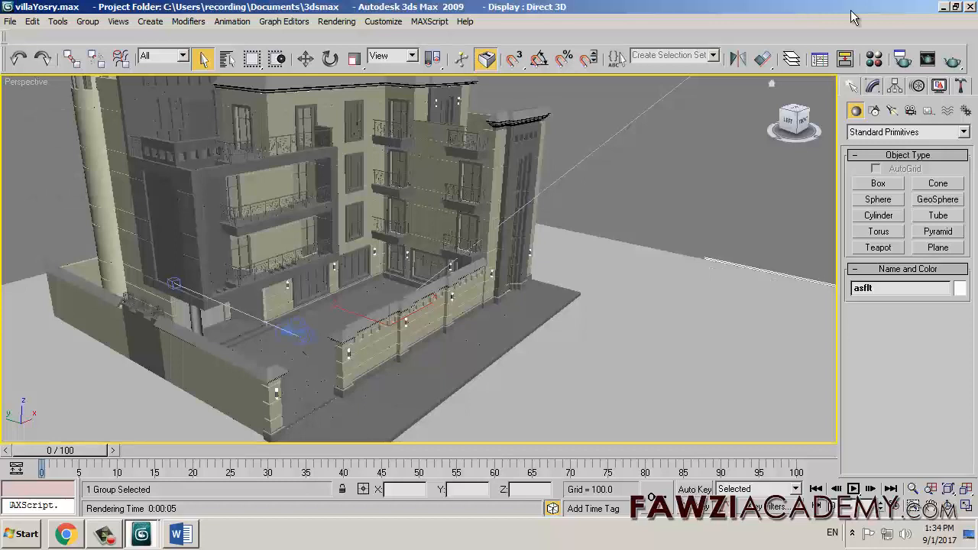